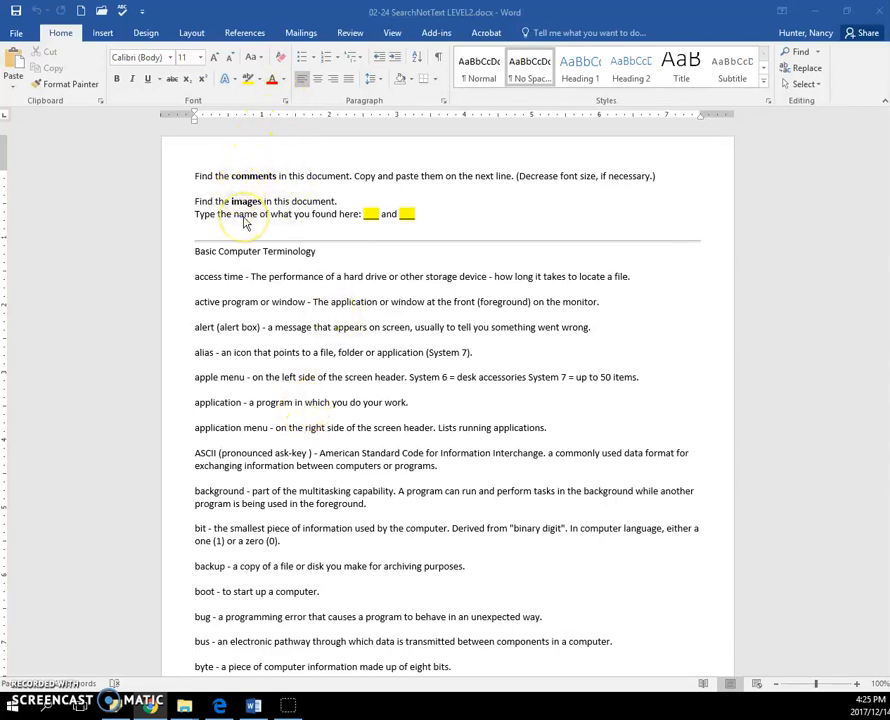
{"action": "mouse_move", "coordinate": [833, 70]}
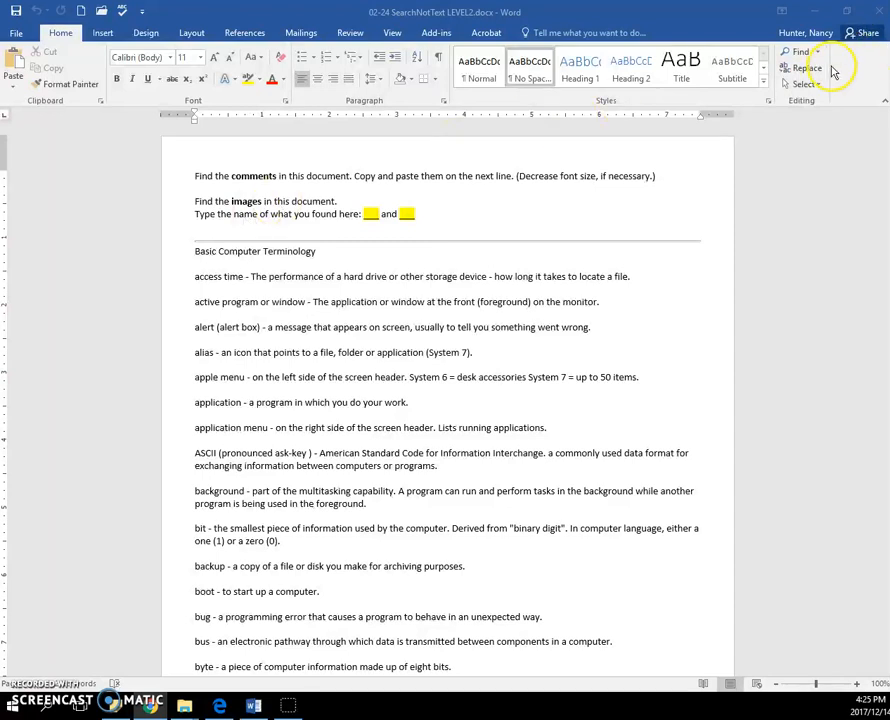
{"action": "mouse_move", "coordinate": [800, 52]}
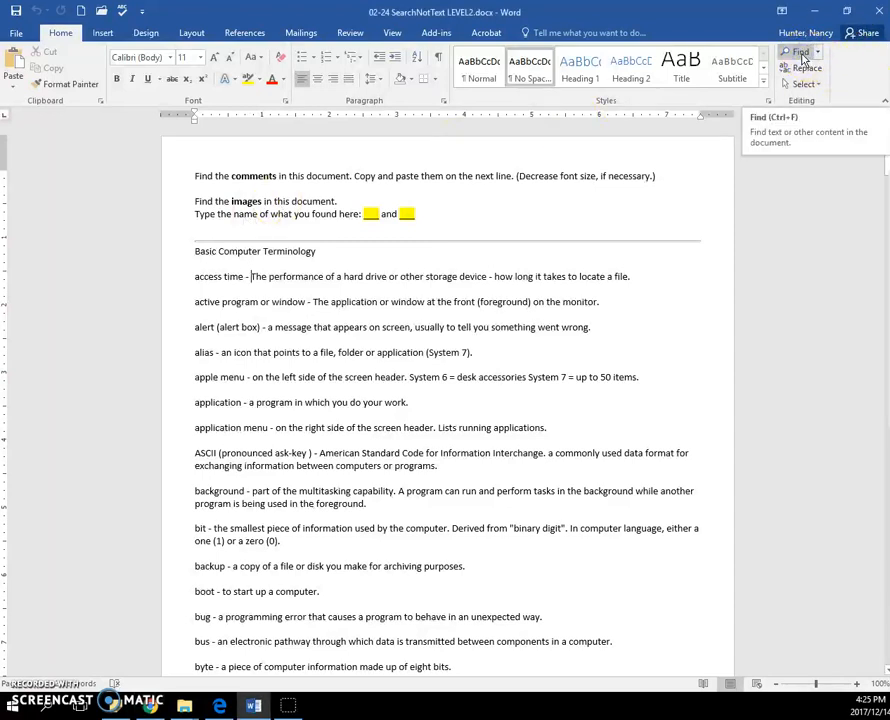
- Open the Navigation pane and search for comments, showing the first of two on 'crash'
{"action": "left_click", "coordinate": [800, 52]}
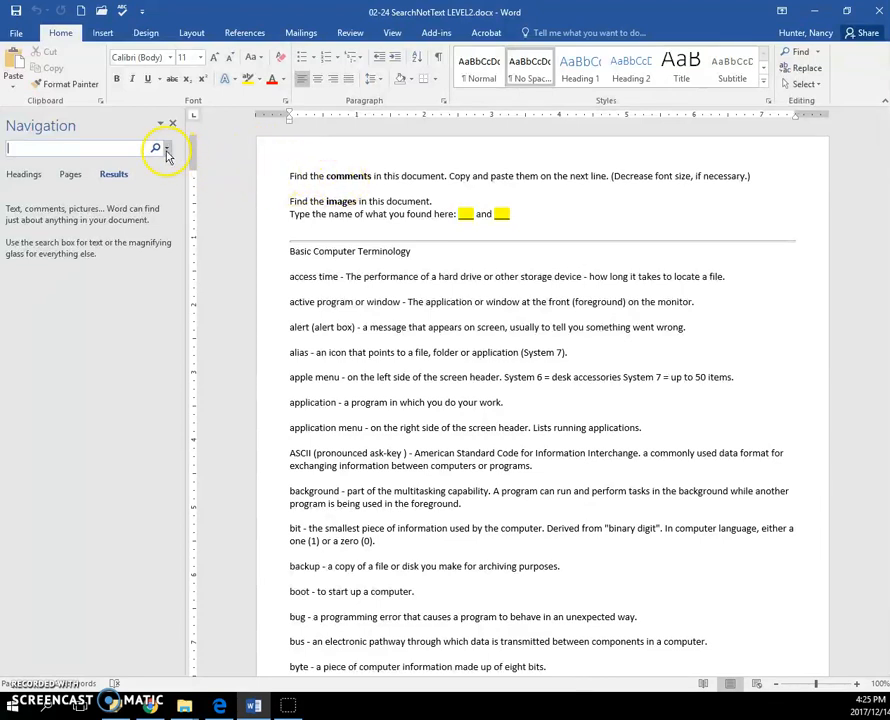
{"action": "left_click", "coordinate": [166, 147]}
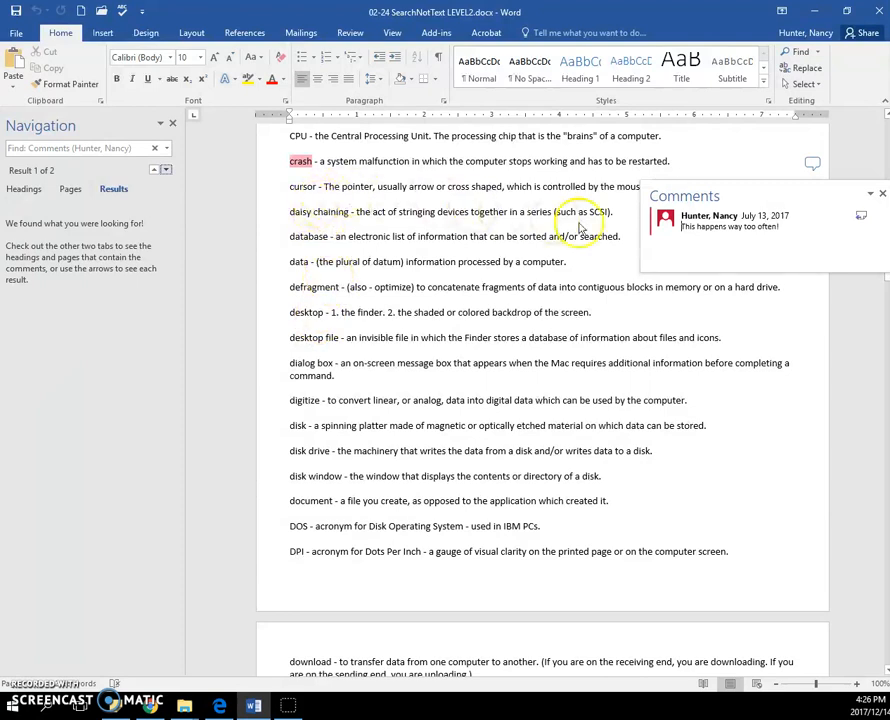
{"action": "mouse_move", "coordinate": [480, 158]}
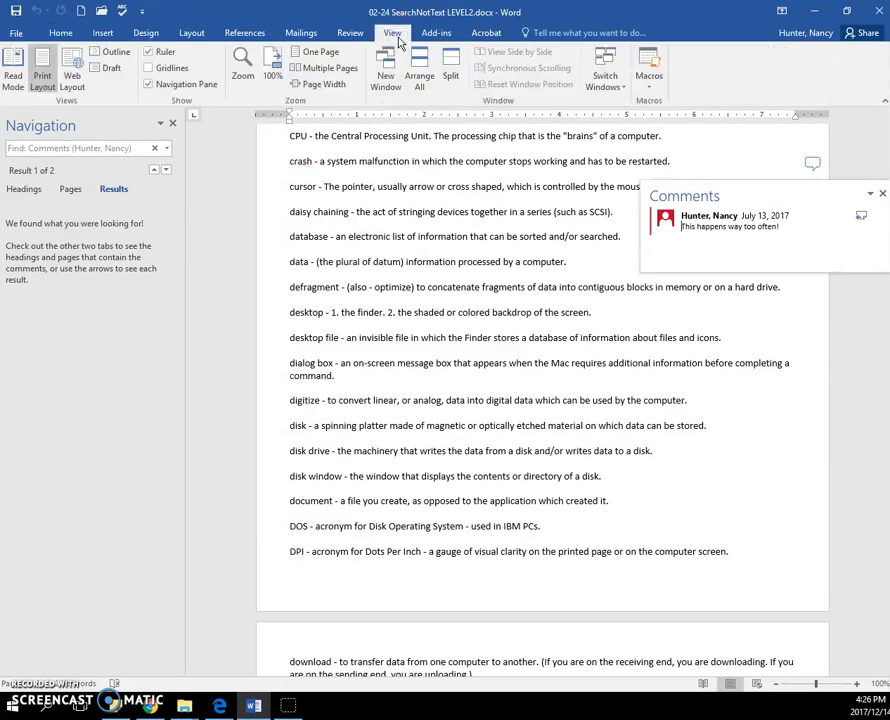
- Close the 'crash' comment from the Review tab and reopen the search item-type list
{"action": "left_click", "coordinate": [350, 32]}
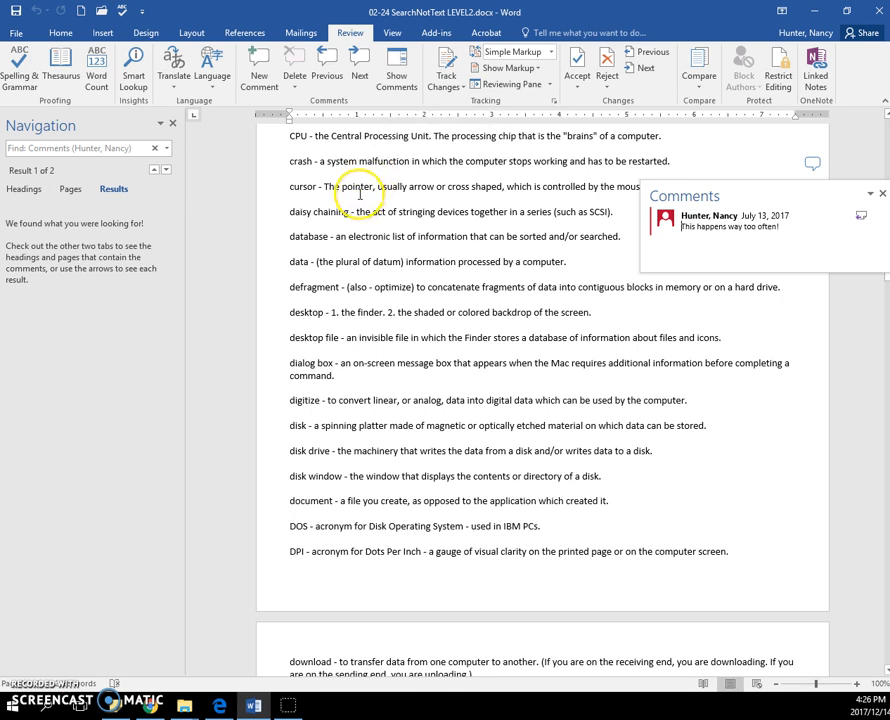
{"action": "left_click", "coordinate": [872, 195]}
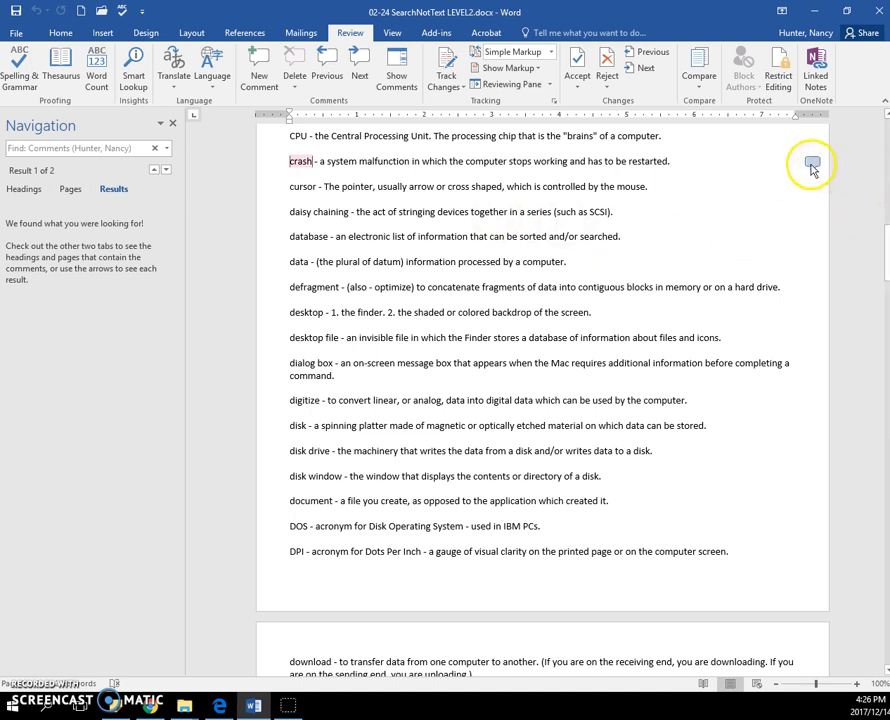
{"action": "mouse_move", "coordinate": [812, 166]}
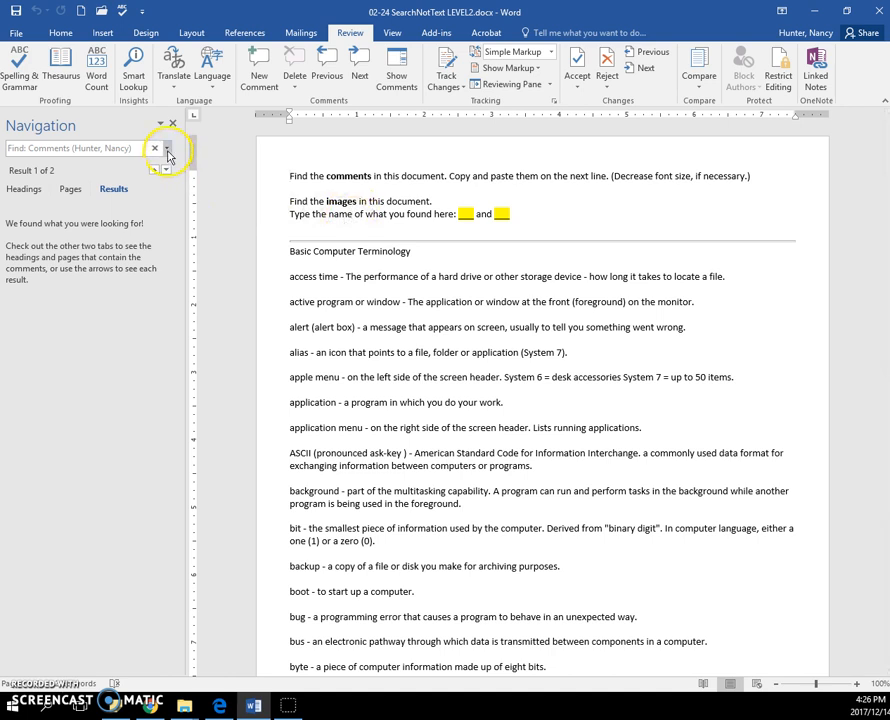
{"action": "left_click", "coordinate": [168, 148]}
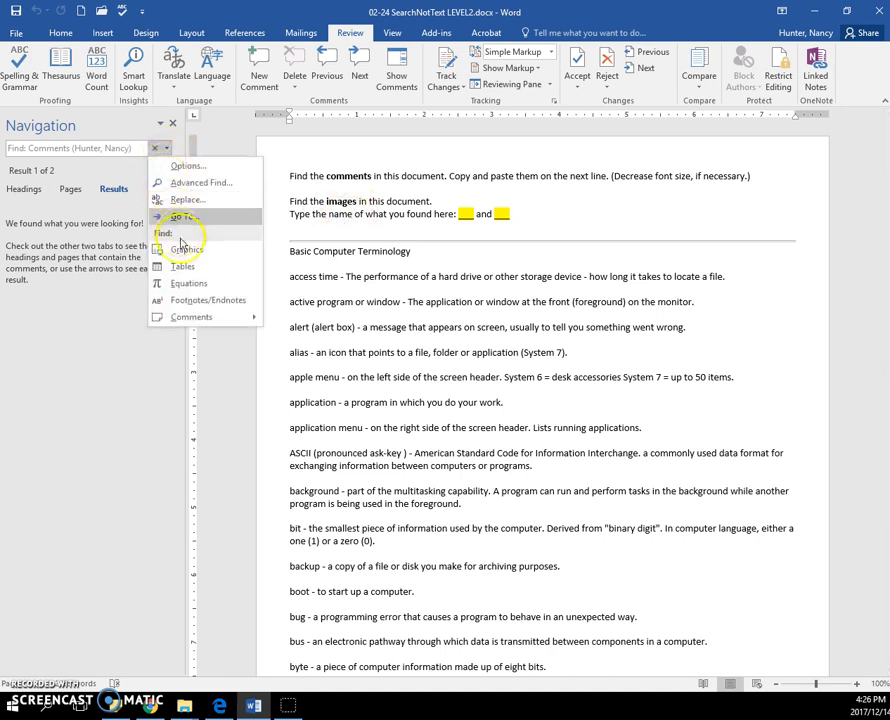
{"action": "mouse_move", "coordinate": [185, 249]}
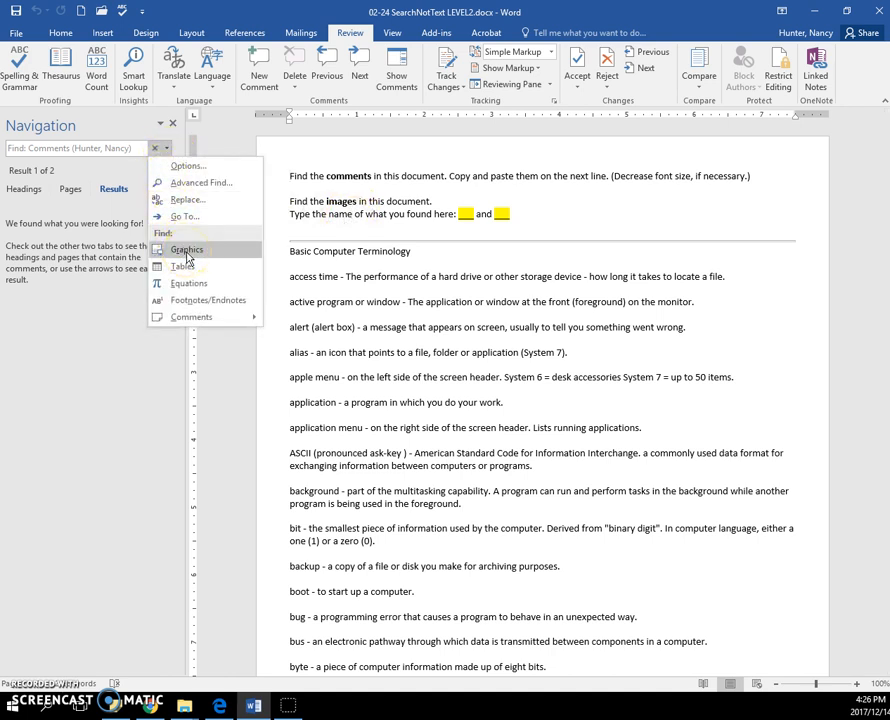